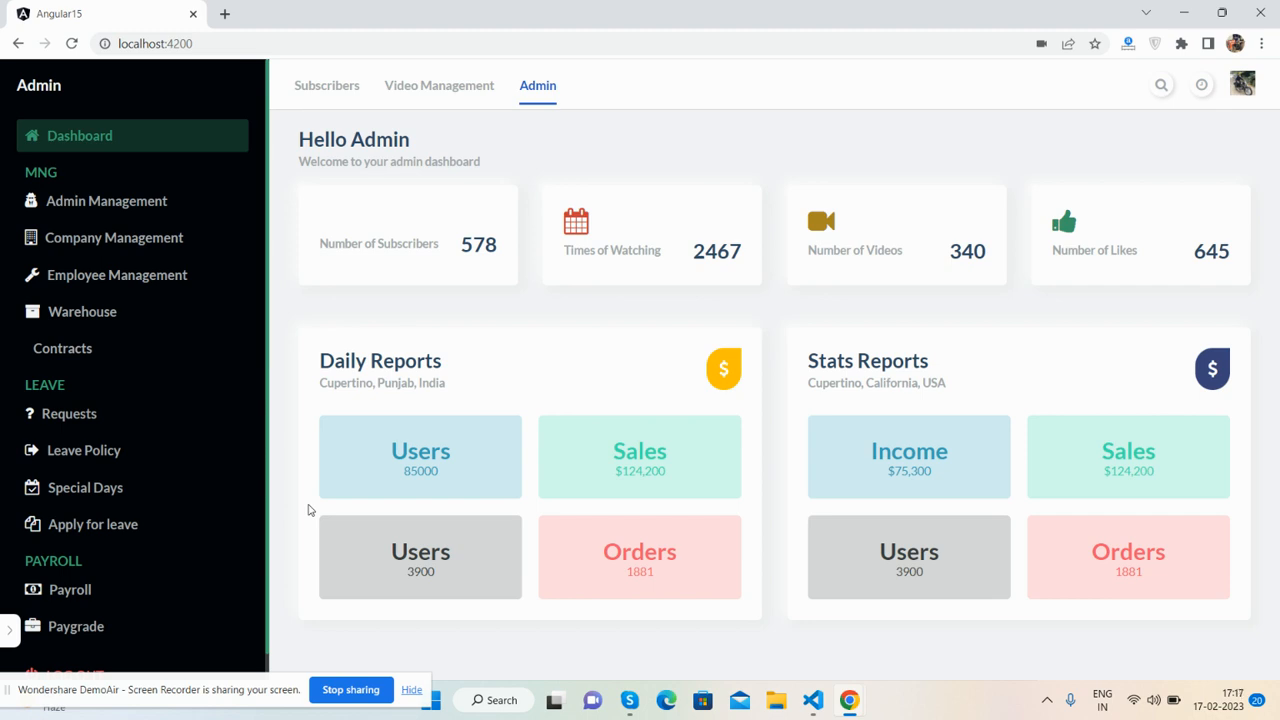
{"action": "mouse_move", "coordinate": [398, 485]}
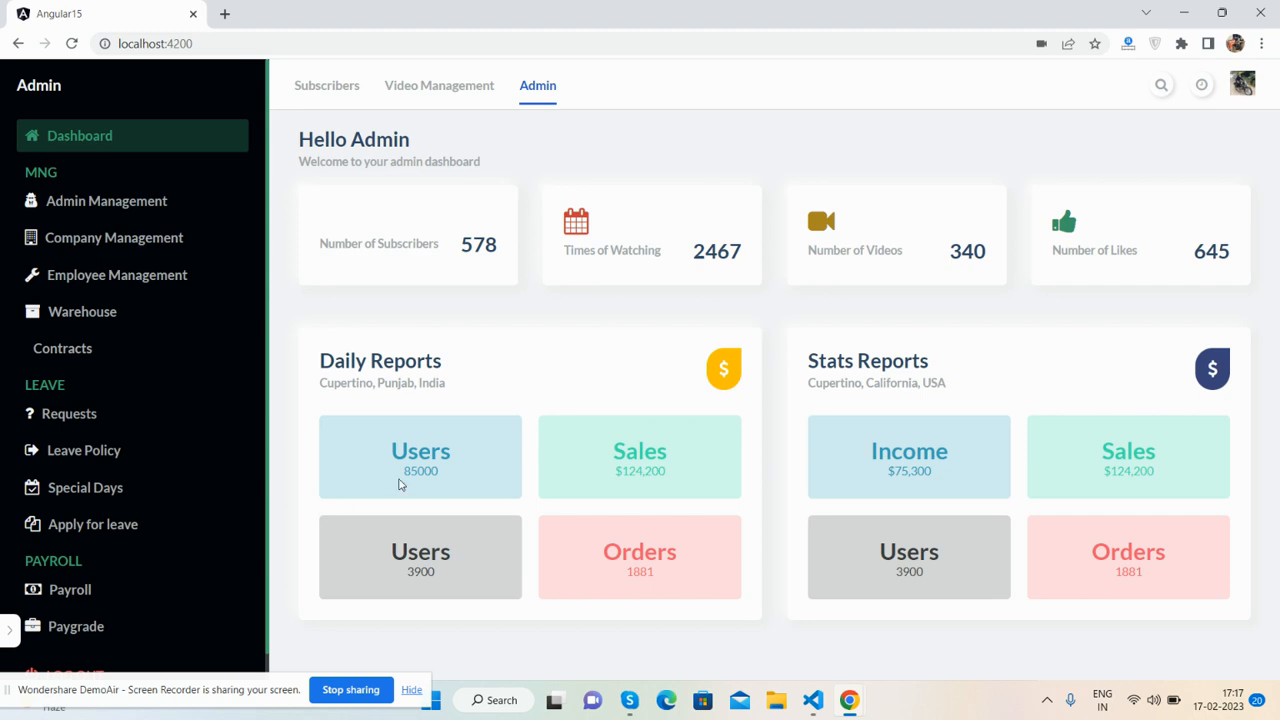
{"action": "mouse_move", "coordinate": [880, 323]}
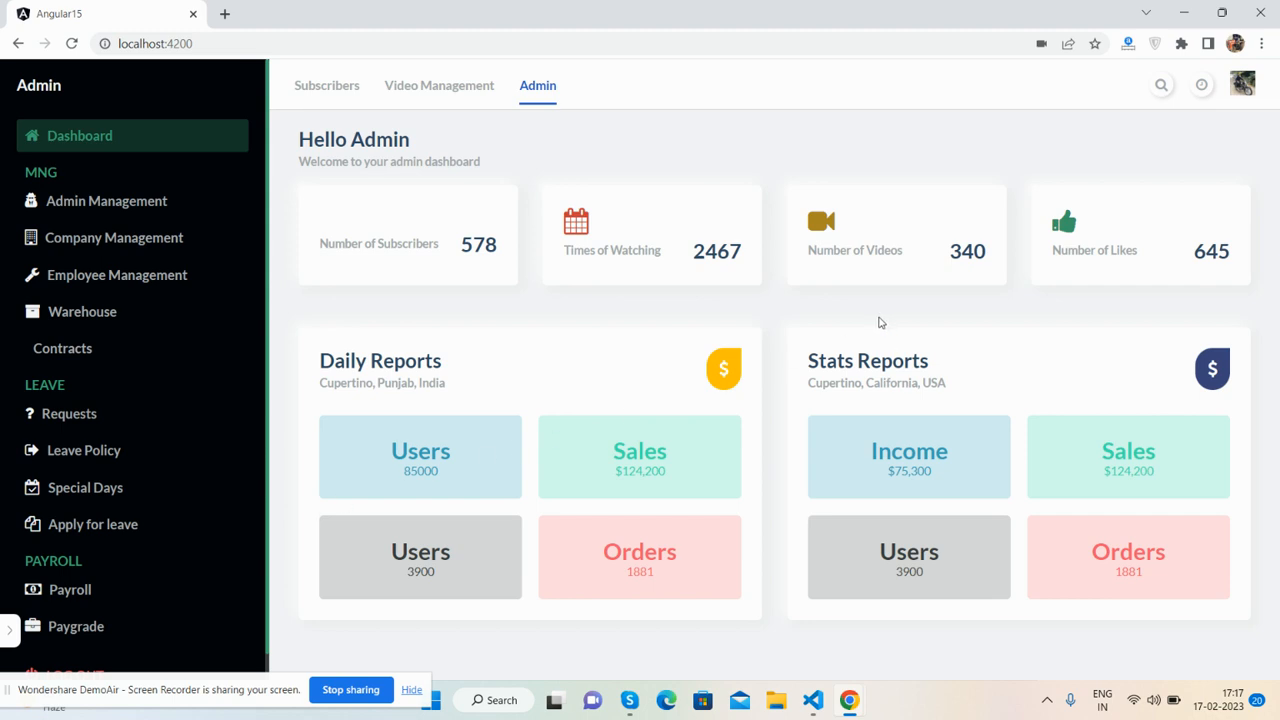
{"action": "mouse_move", "coordinate": [163, 298]}
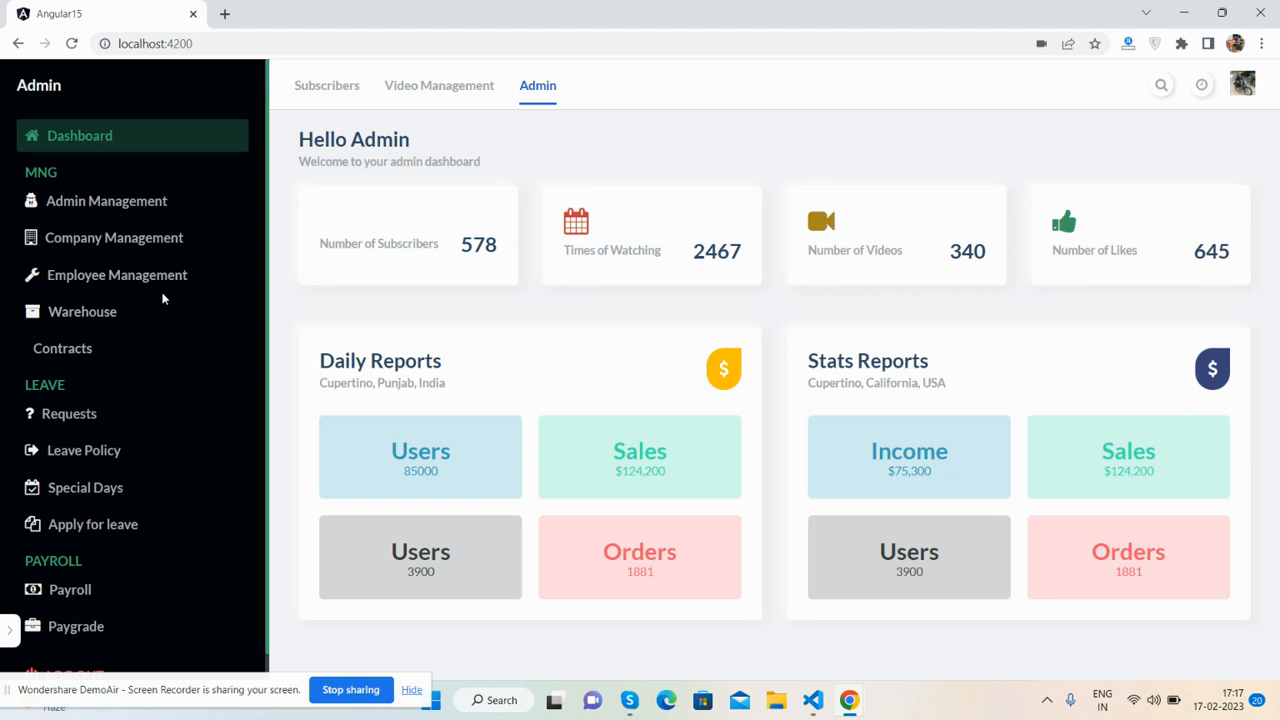
{"action": "mouse_move", "coordinate": [731, 178]}
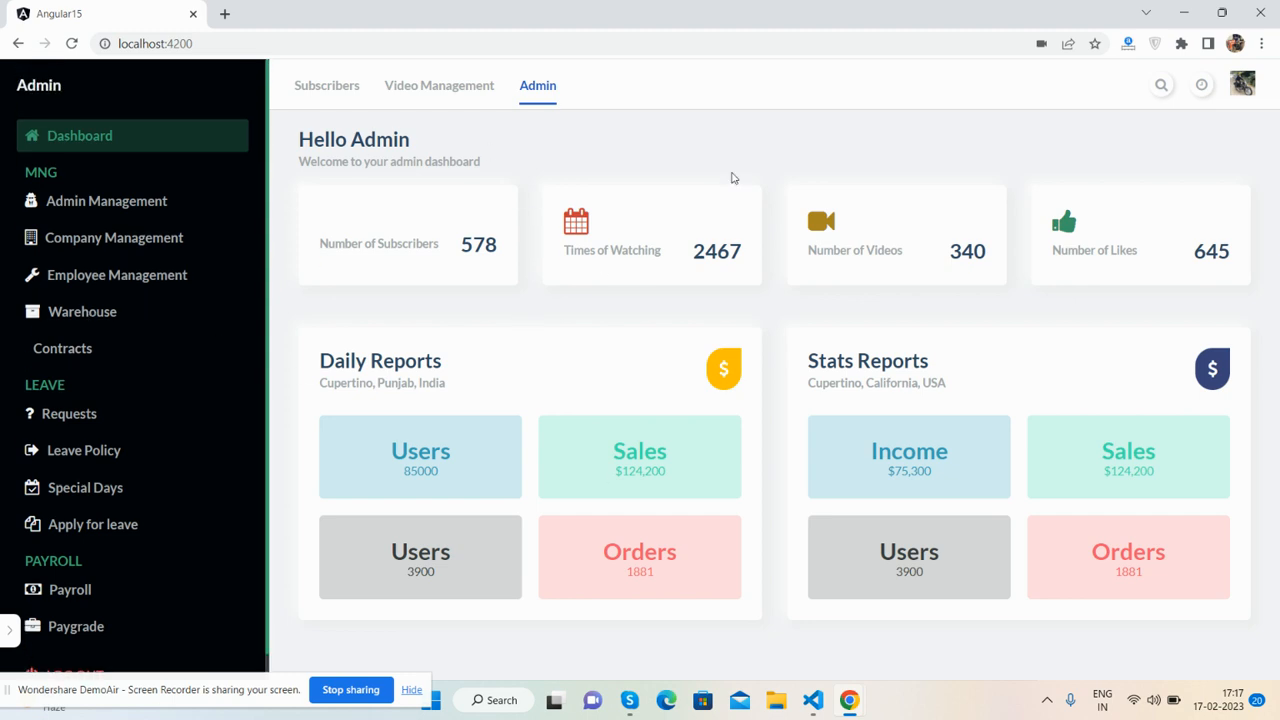
{"action": "mouse_move", "coordinate": [927, 285]}
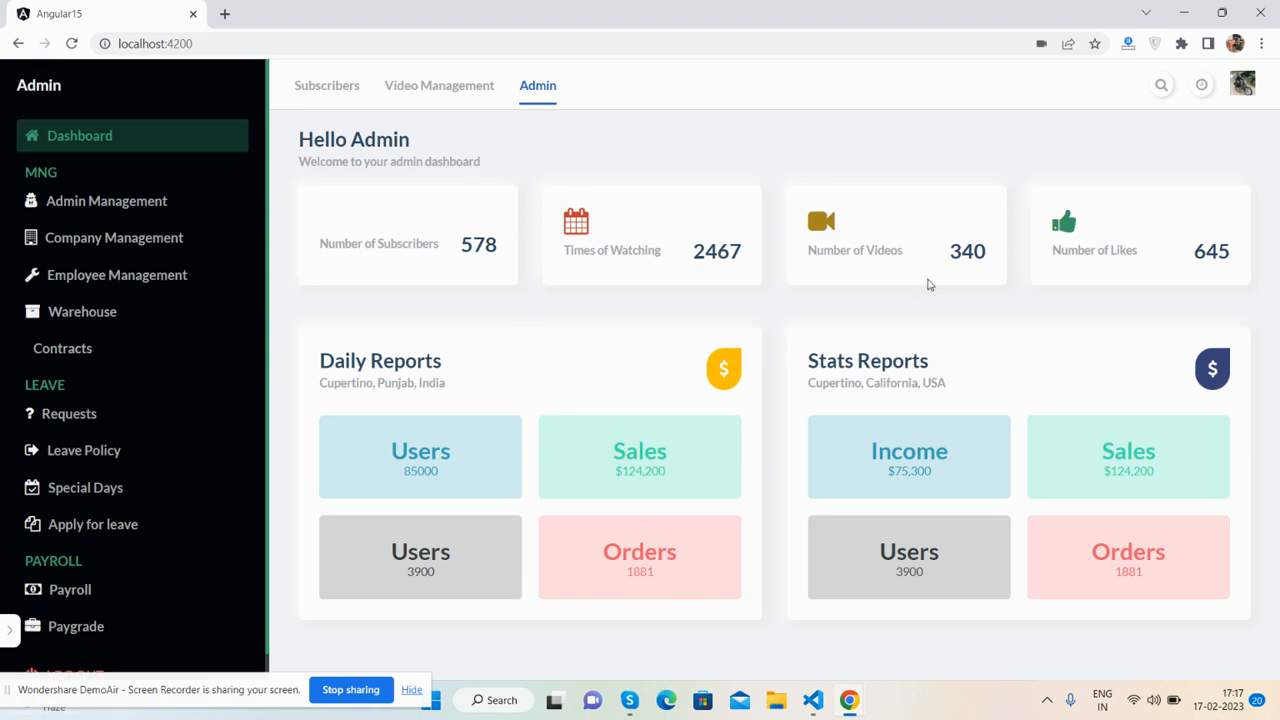
Step: Emulate the dashboard on iPhone 12 Pro, toggle the sidebar open and closed, then switch to Pixel 5
{"action": "right_click", "coordinate": [928, 285]}
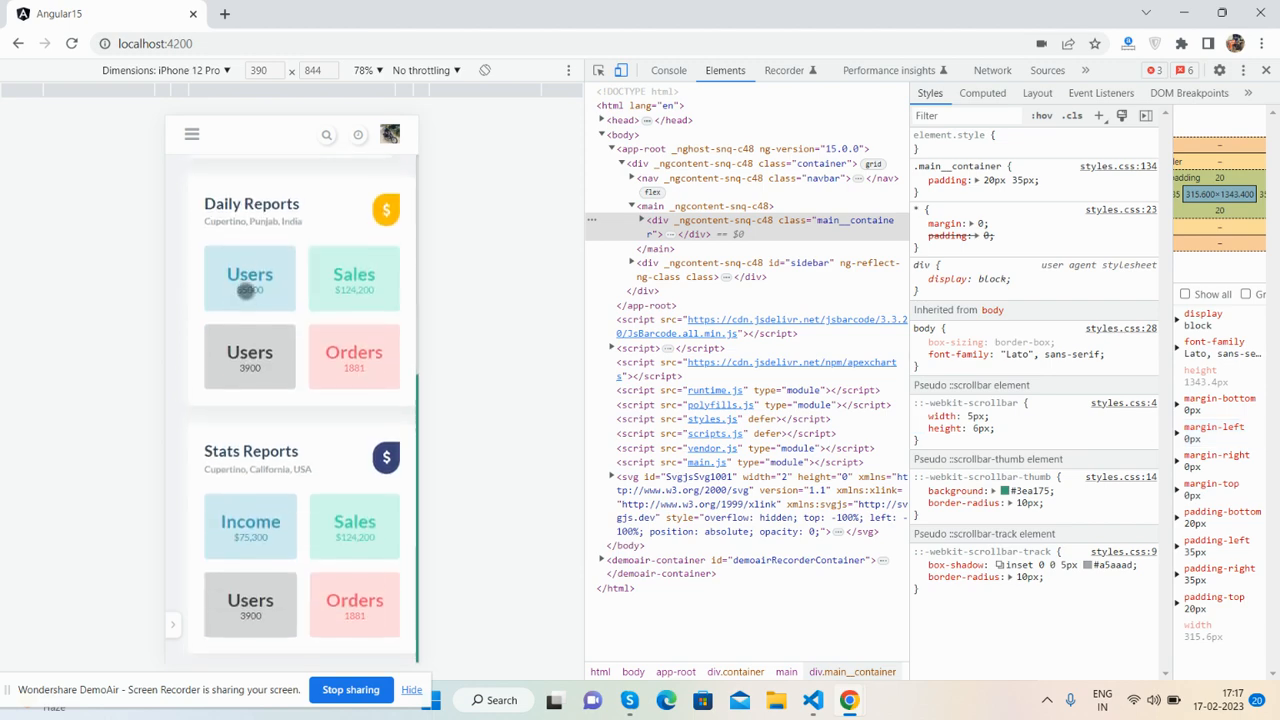
{"action": "left_click", "coordinate": [191, 134]}
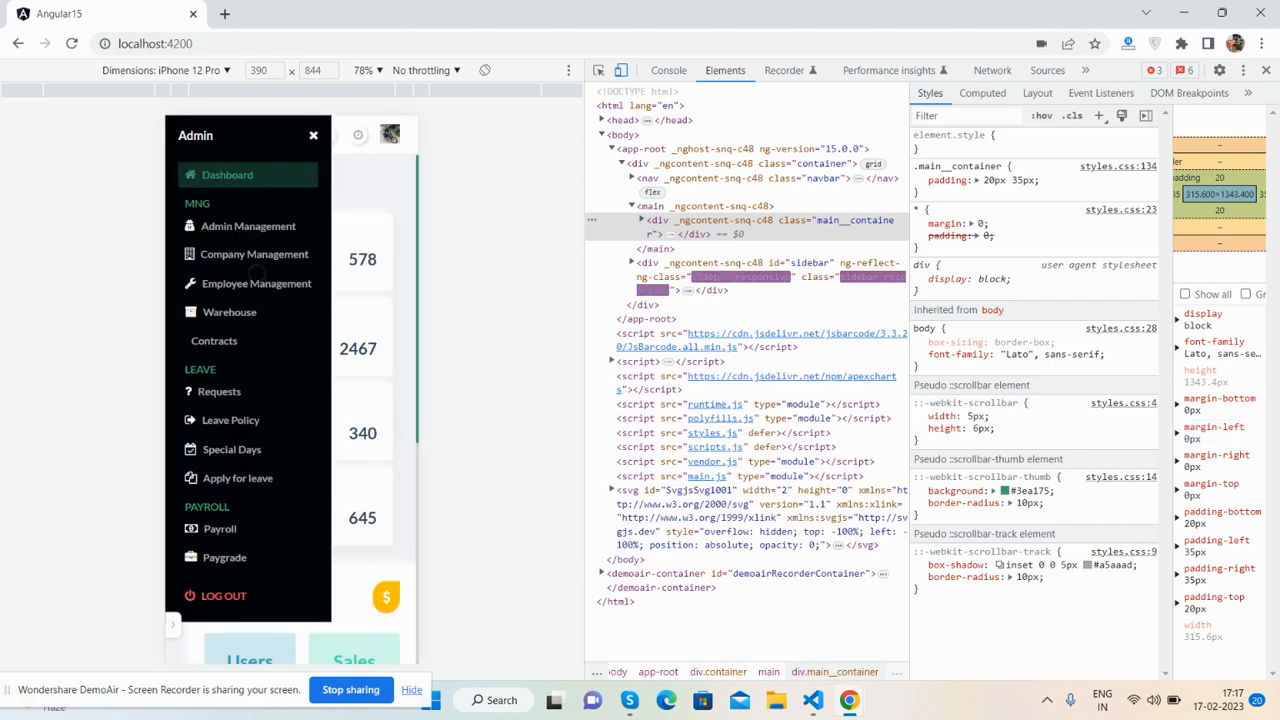
{"action": "left_click", "coordinate": [313, 135]}
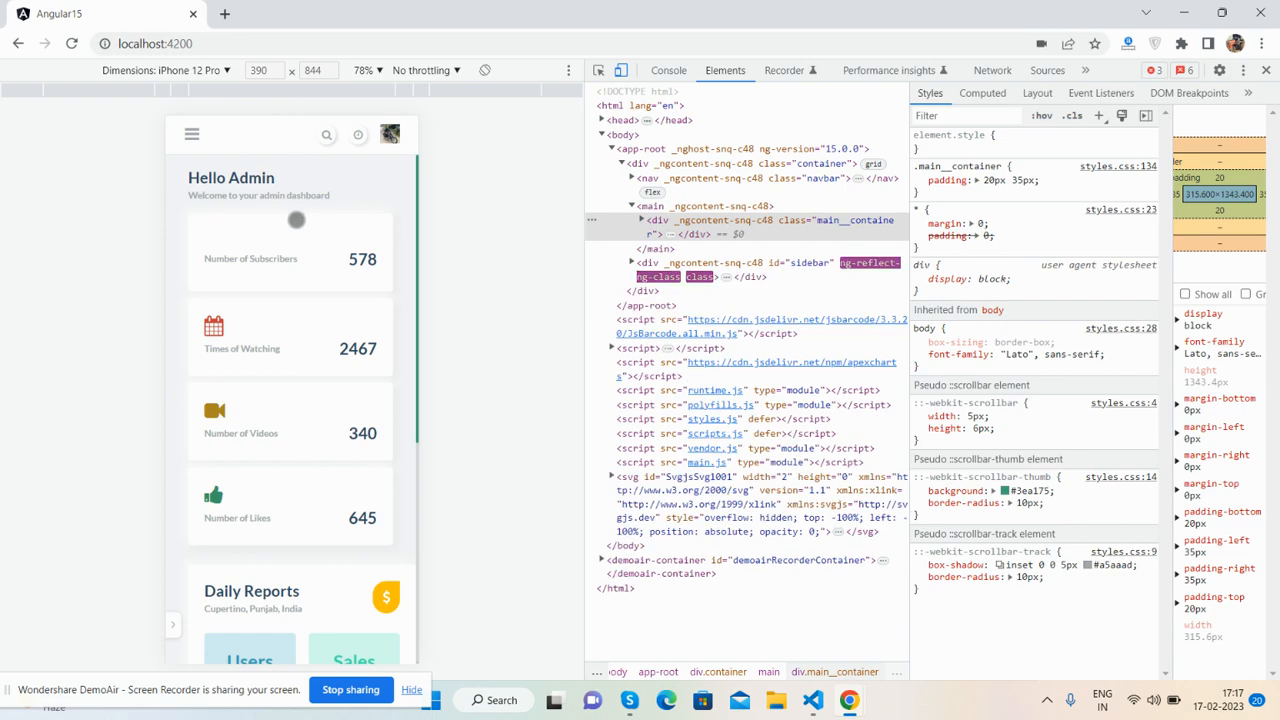
{"action": "left_click", "coordinate": [191, 134]}
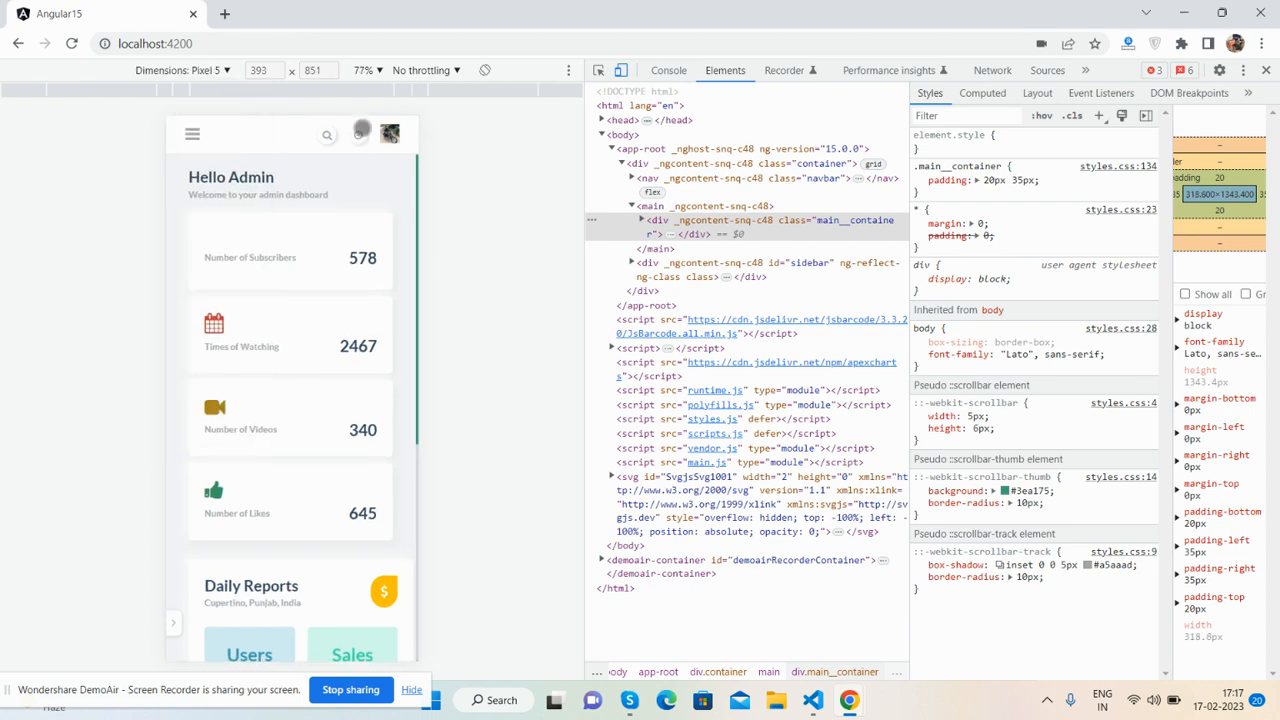
Step: Preview the dashboard as a Surface Pro 7, then close DevTools
{"action": "left_click", "coordinate": [180, 70]}
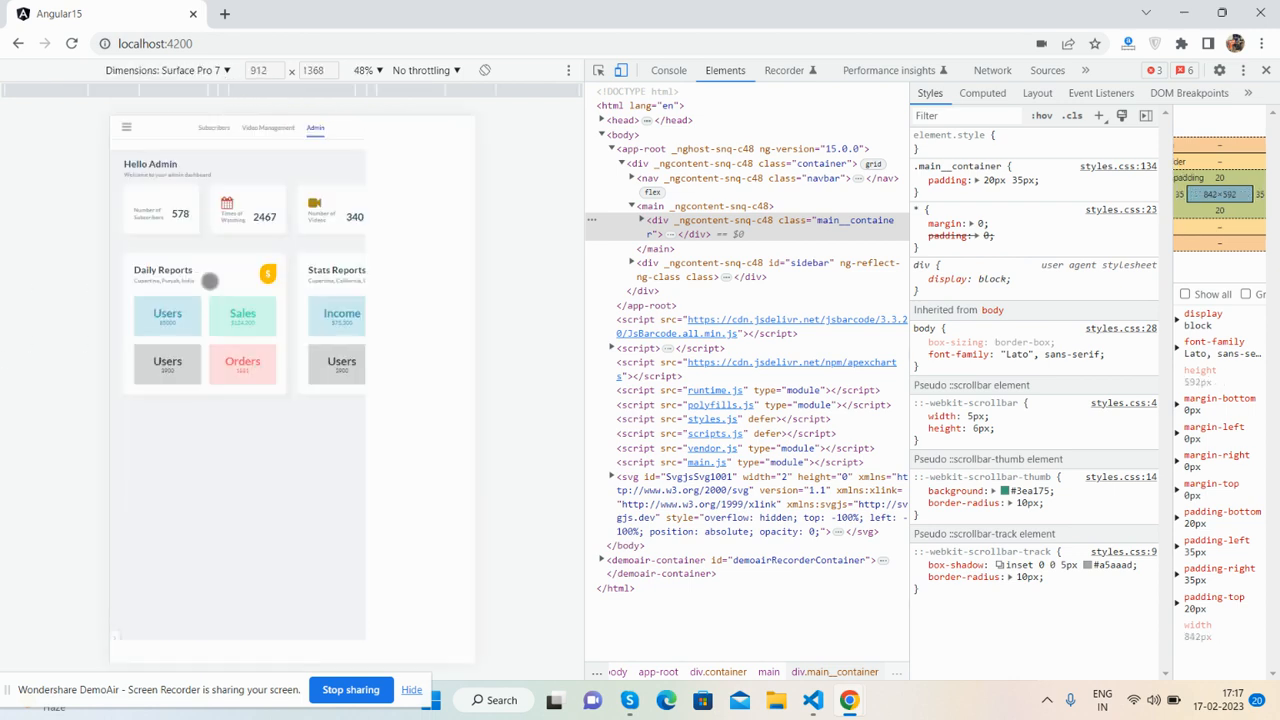
{"action": "left_click", "coordinate": [126, 127]}
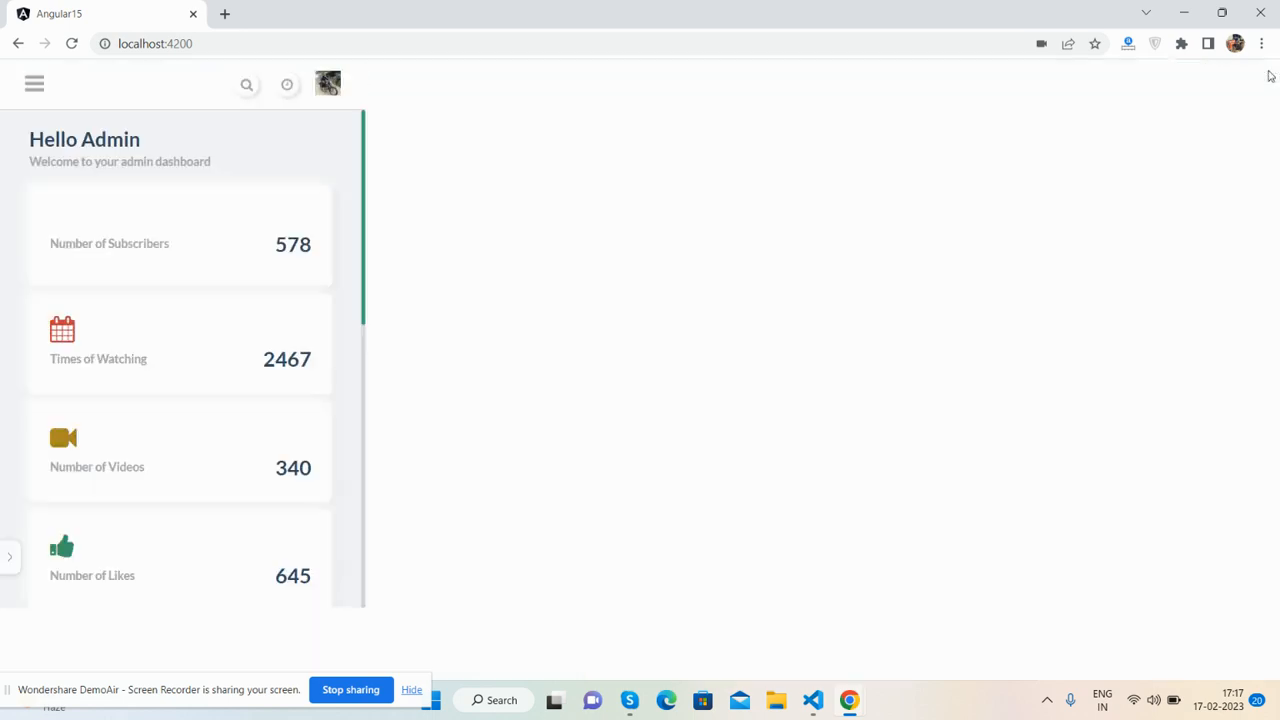
Step: Re-render the dashboard at full desktop width with the sidebar and report cards visible
{"action": "left_click", "coordinate": [34, 84]}
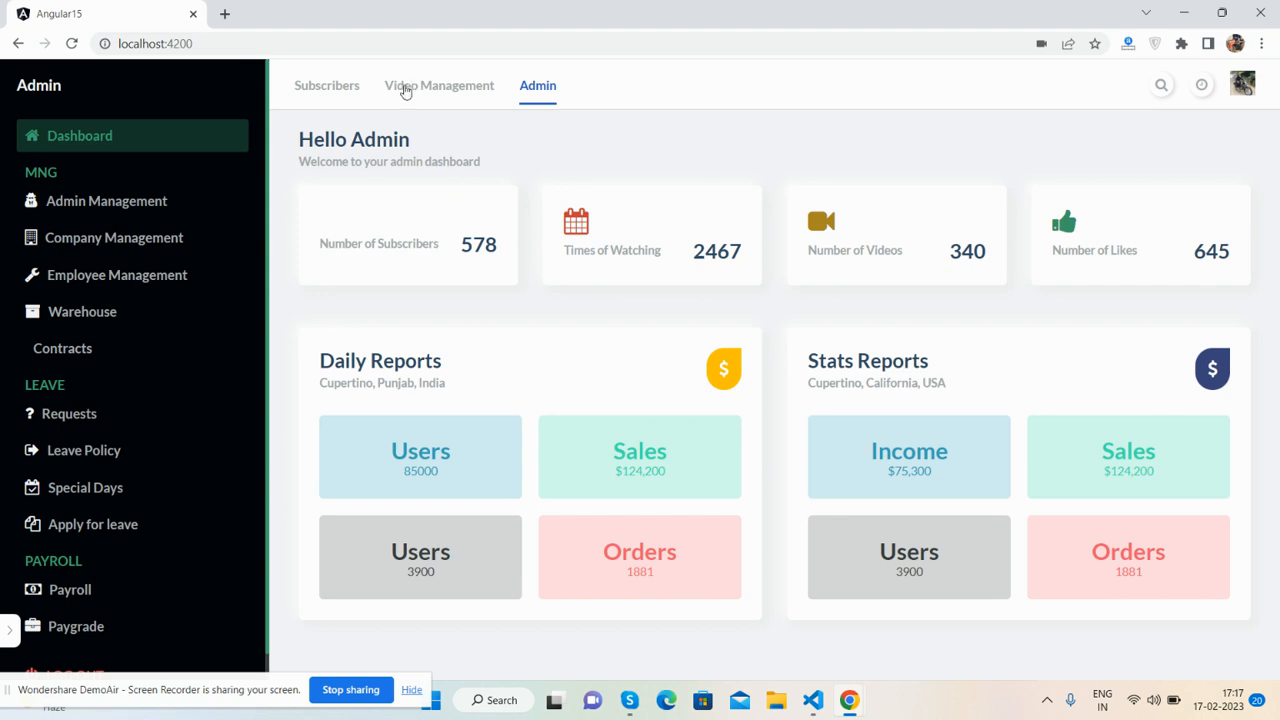
{"action": "mouse_move", "coordinate": [703, 135]}
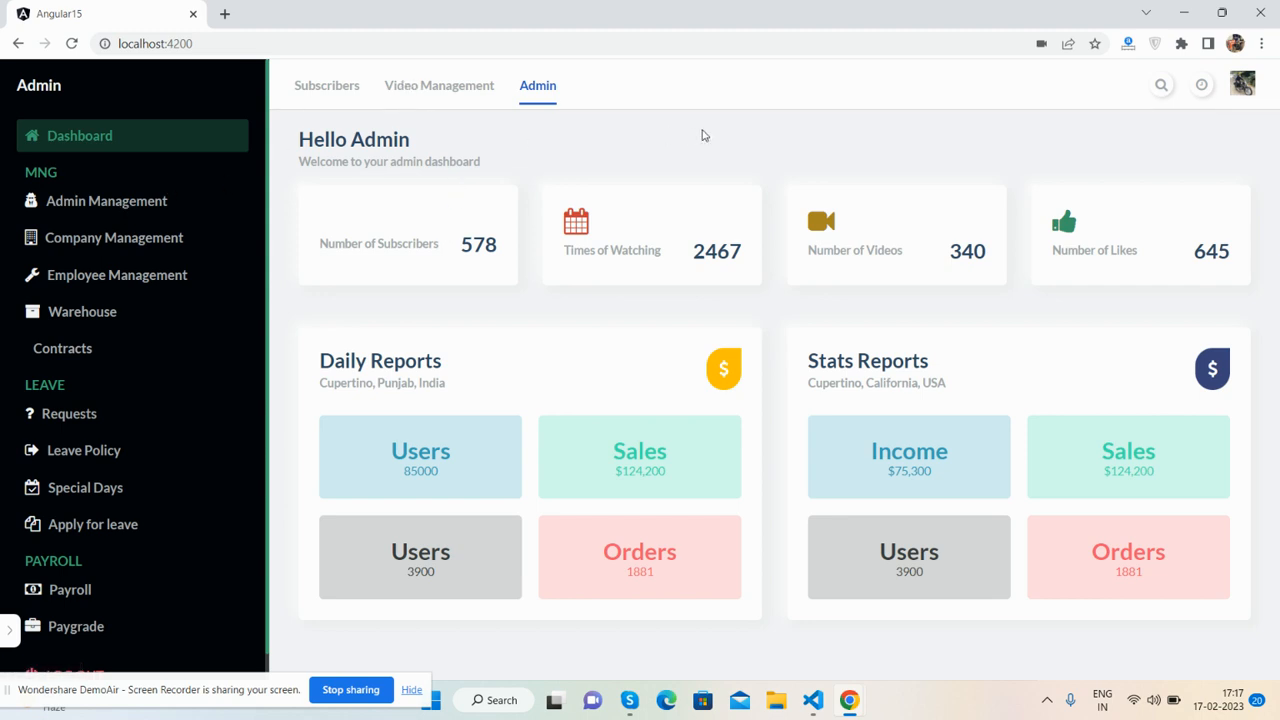